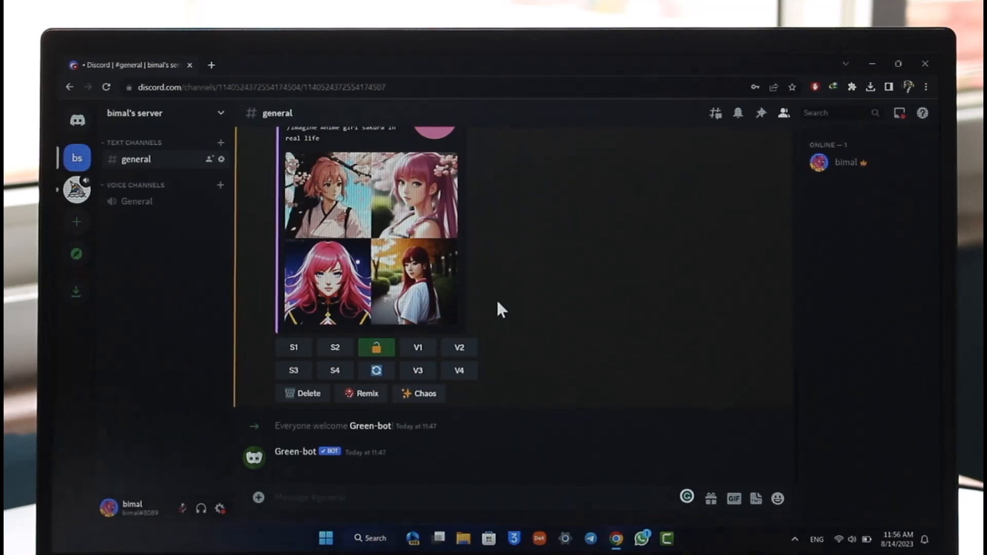
mouse_move(220, 520)
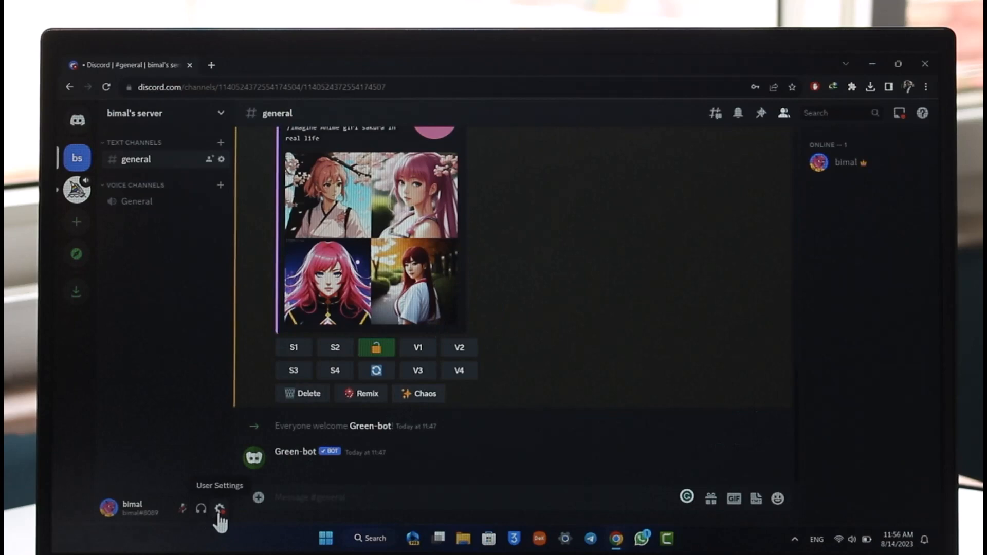
Open Discord User Settings from the gear beside the username, landing on My Account
left_click(220, 509)
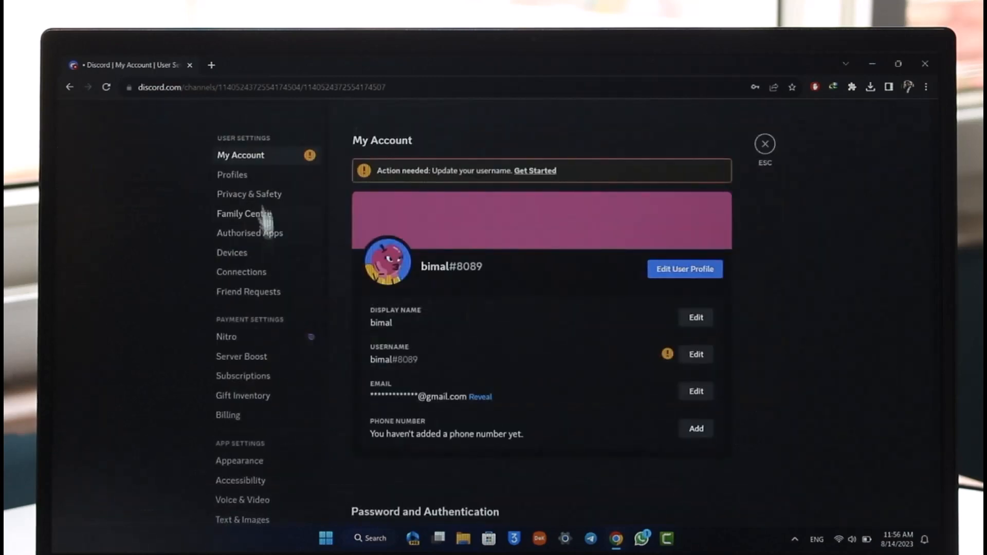
scroll("down", 3)
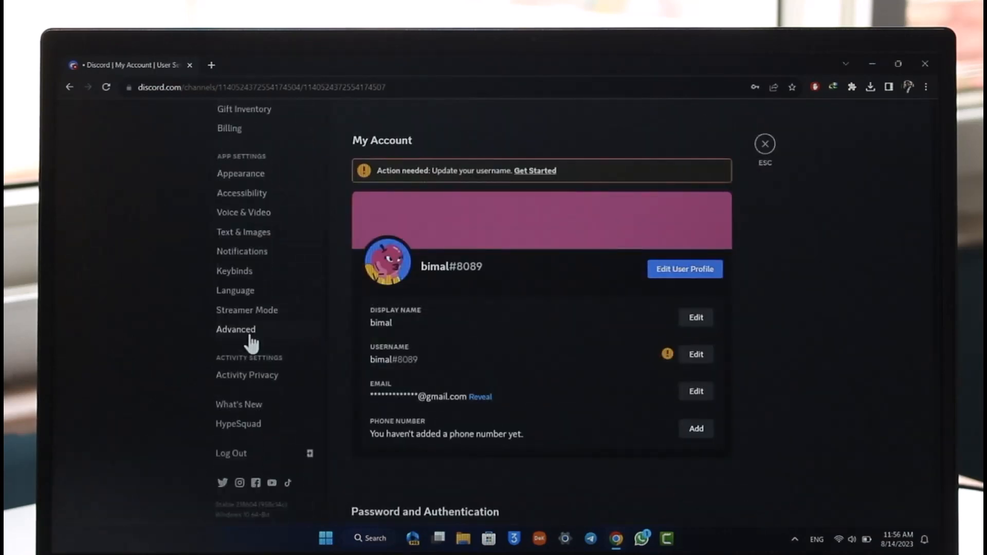
mouse_move(235, 384)
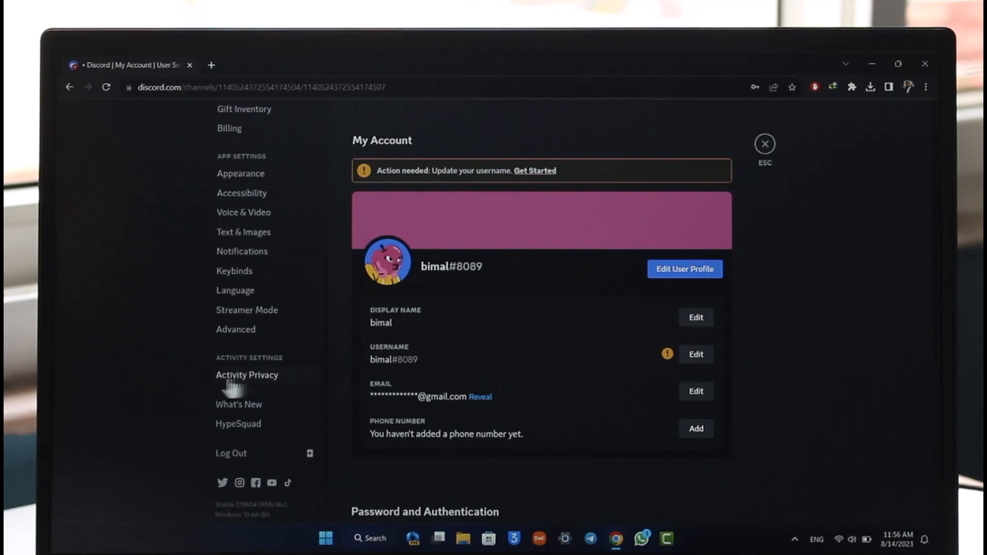
In Activity Privacy, turn off 'Display current activity as a status message'
left_click(247, 374)
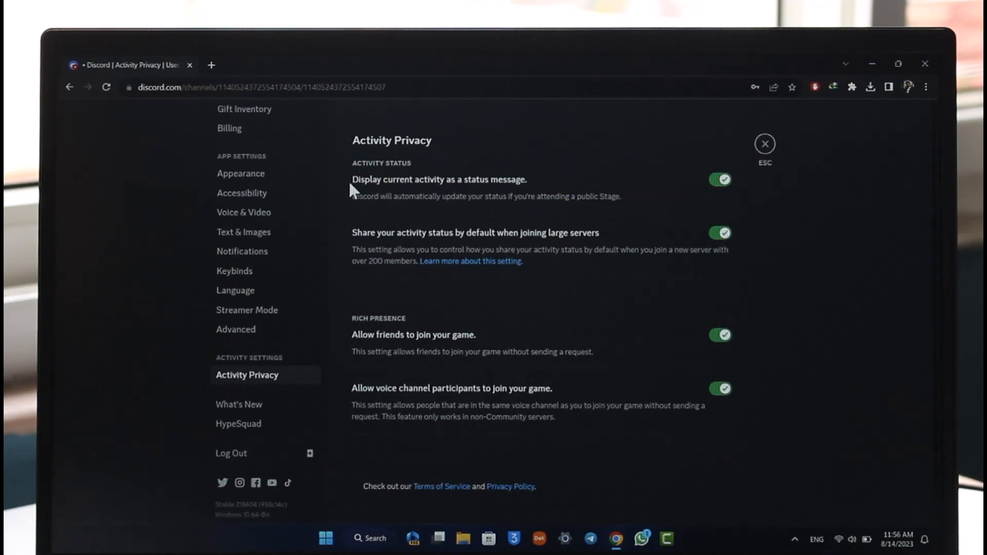
mouse_move(565, 180)
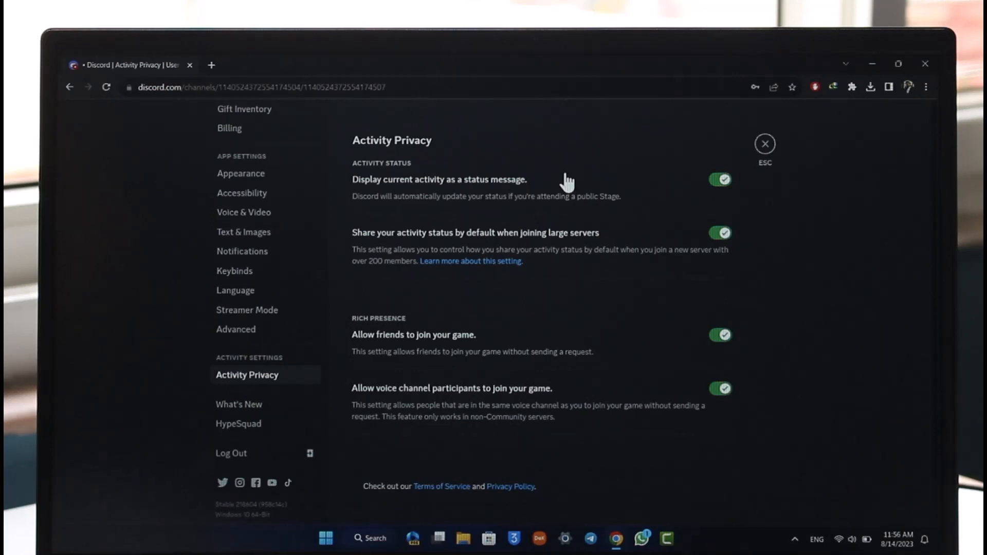
left_click(719, 179)
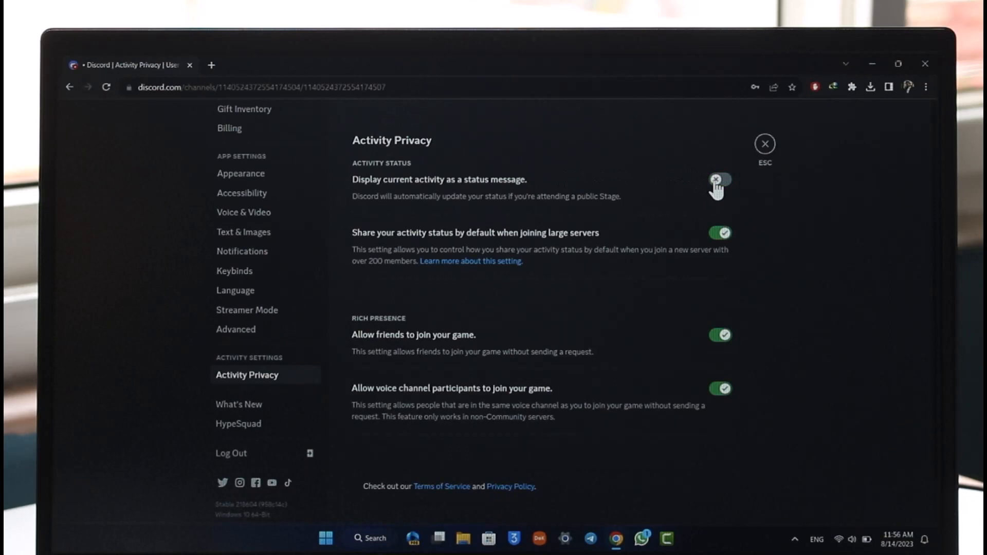